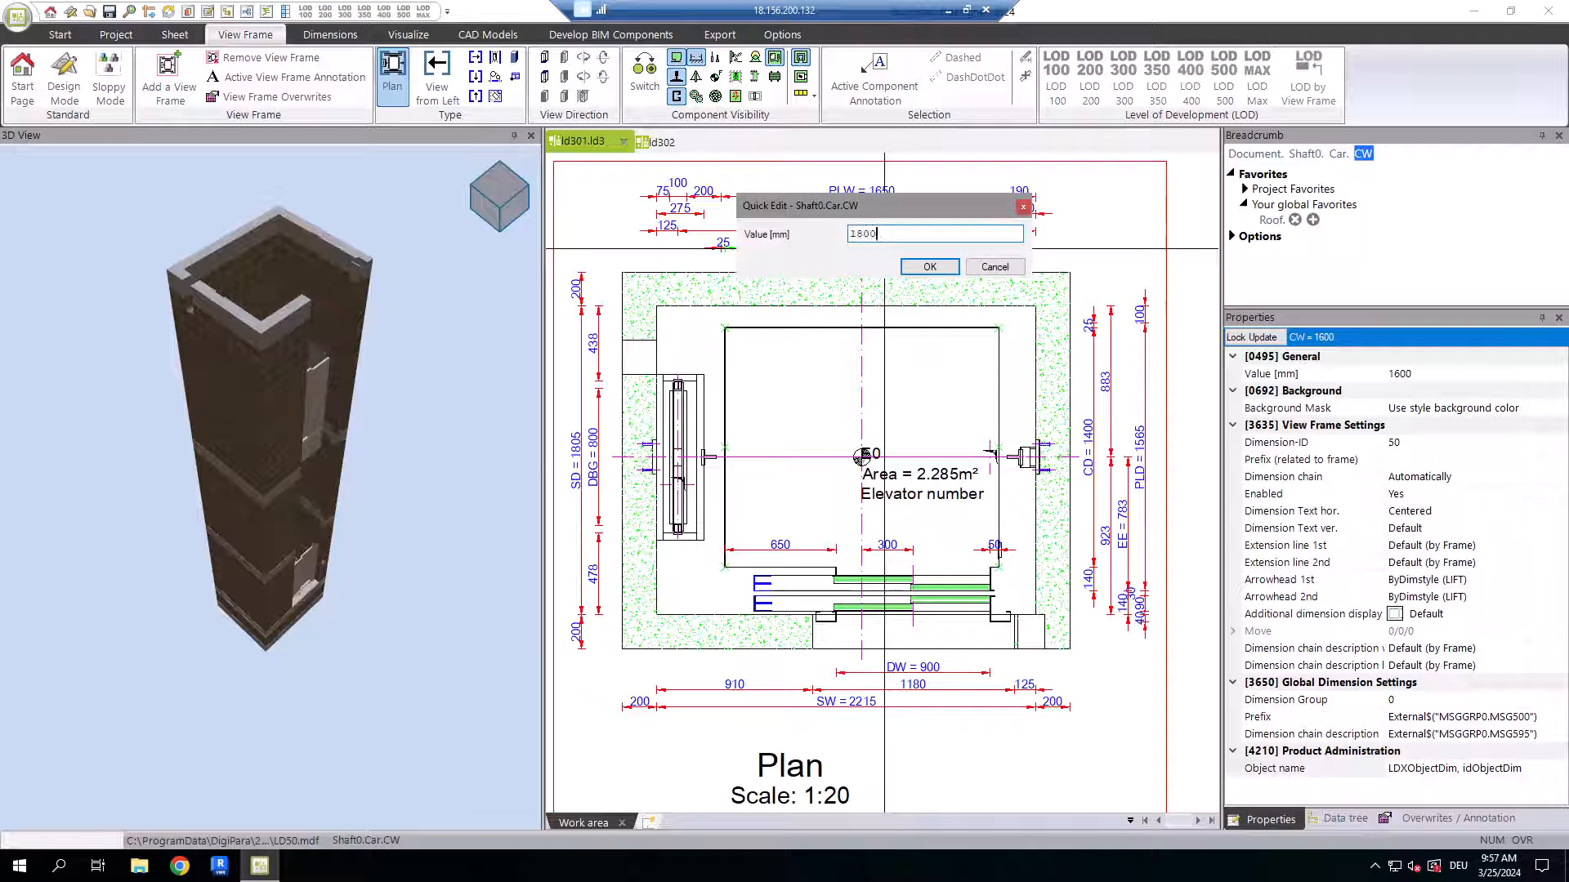
# - Confirm the edited Quick Edit dimension value with OK
pyautogui.click(927, 266)
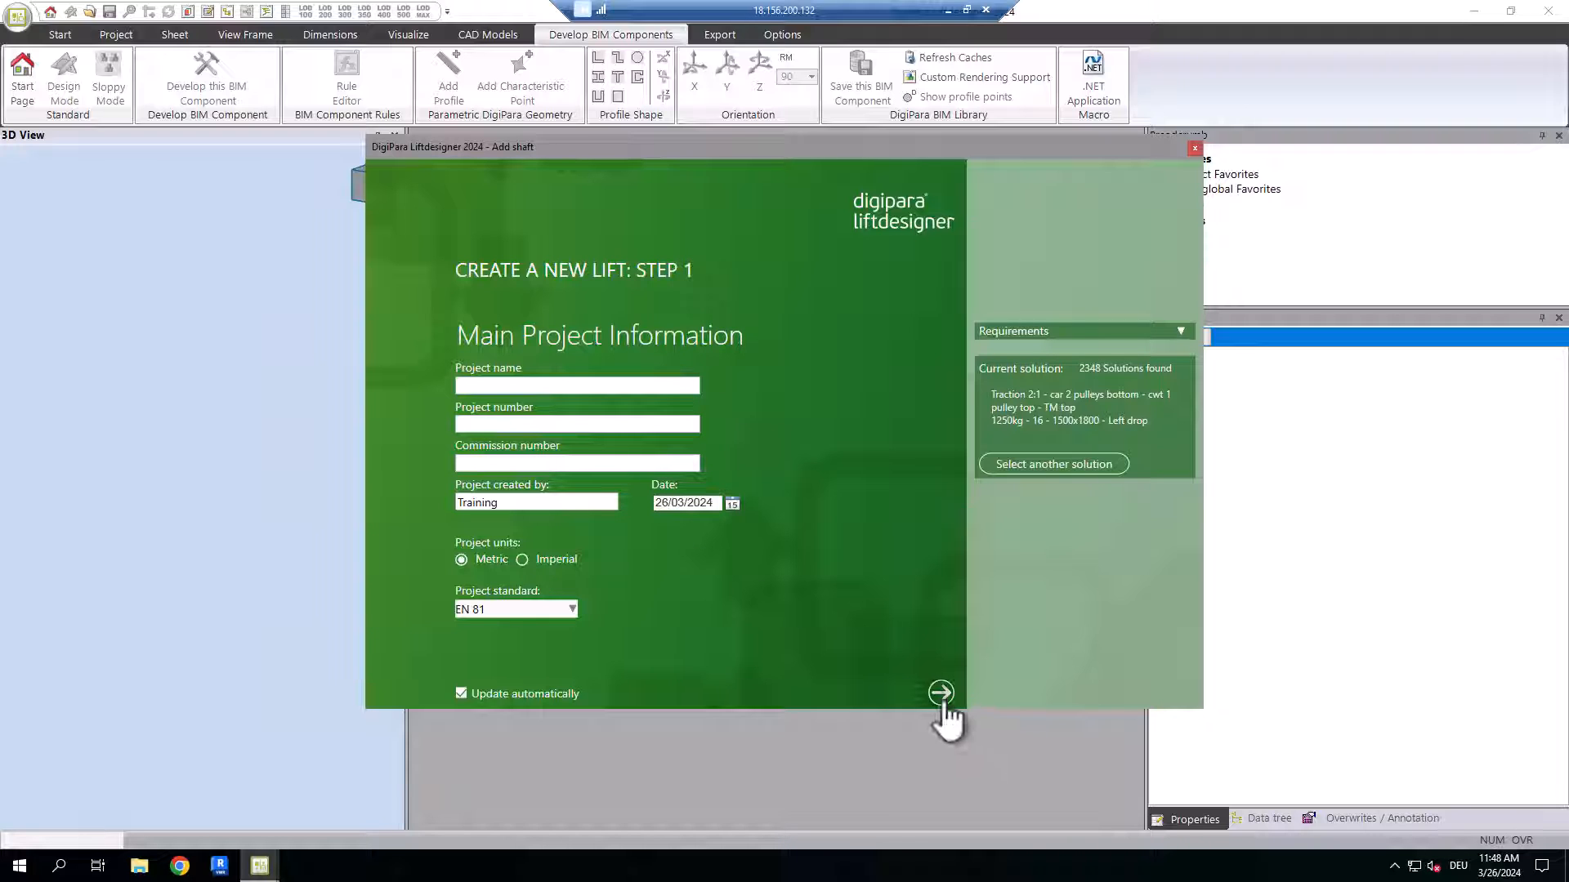
# - Set the wizard to 3 floors and 1000 kg payload, advancing to Step 5
pyautogui.click(939, 692)
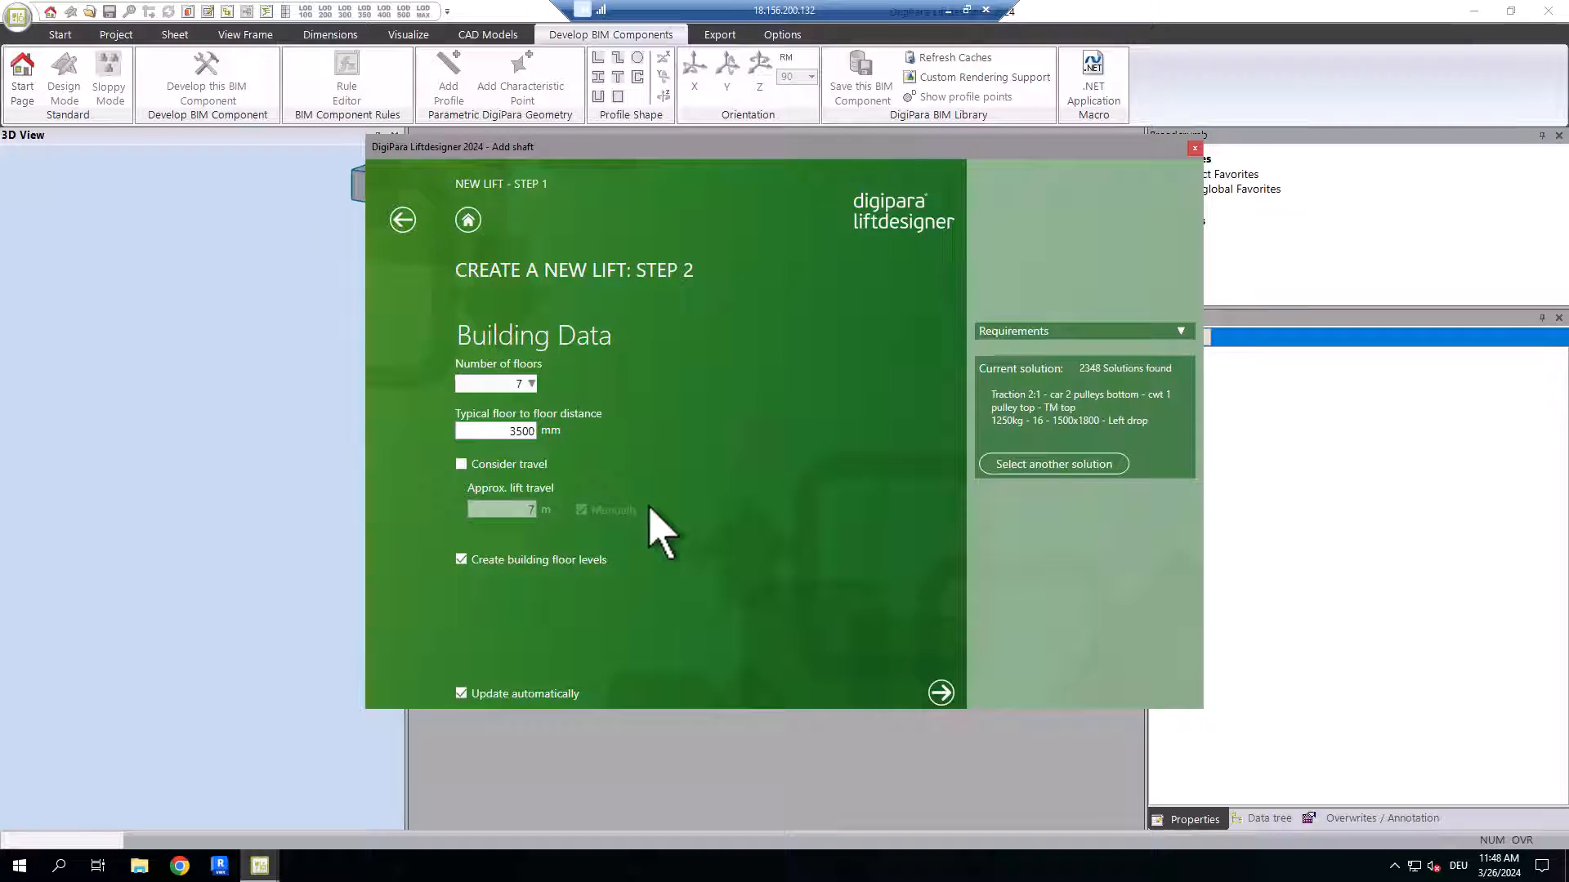
pyautogui.click(531, 383)
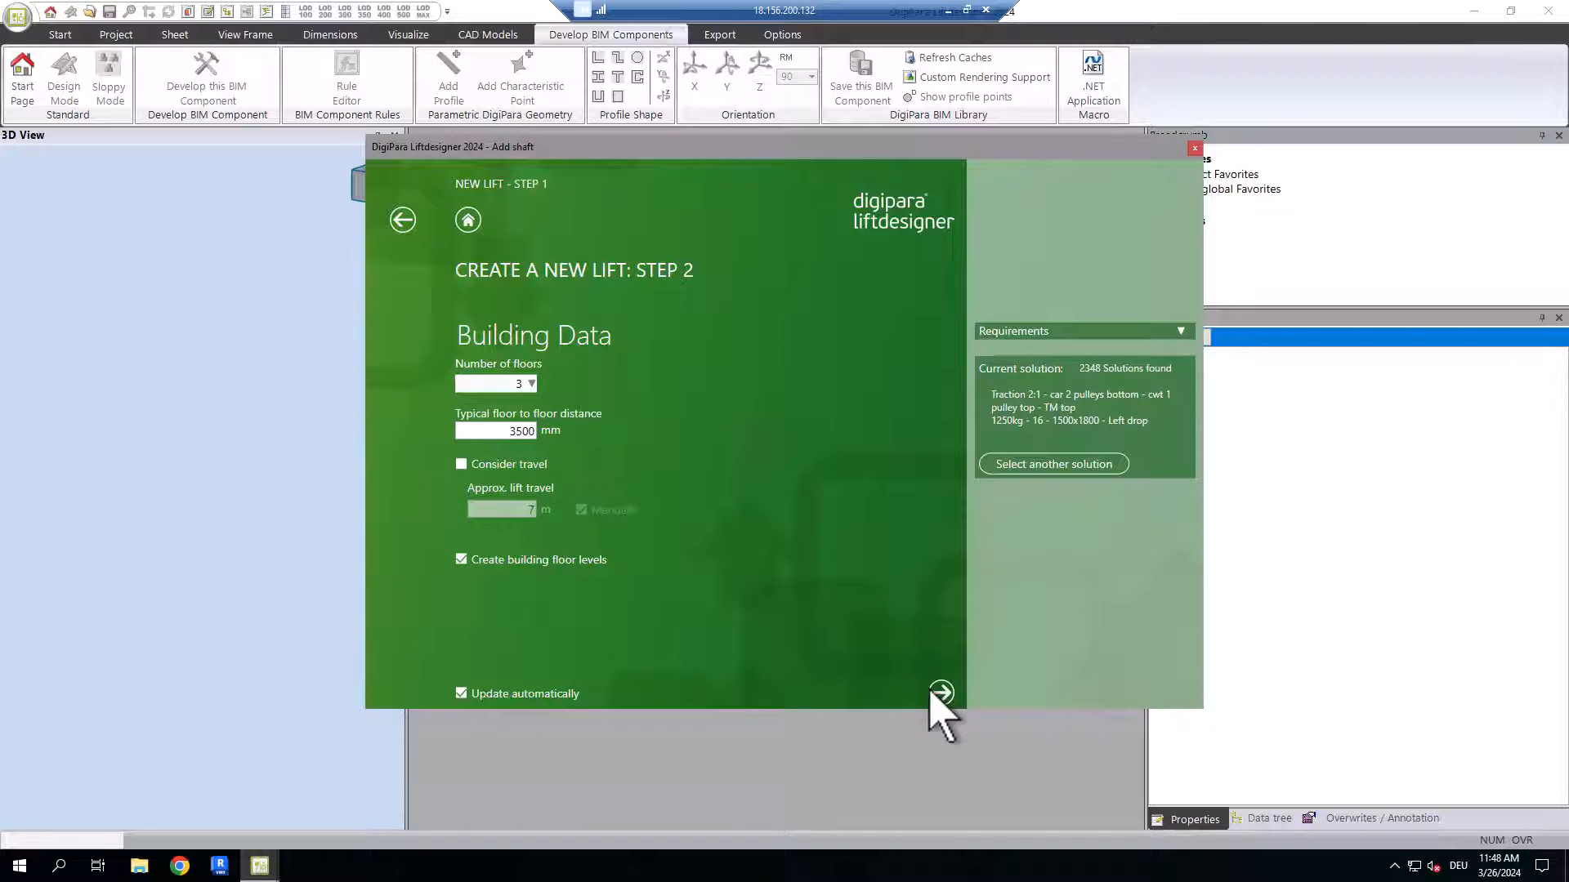
pyautogui.click(940, 692)
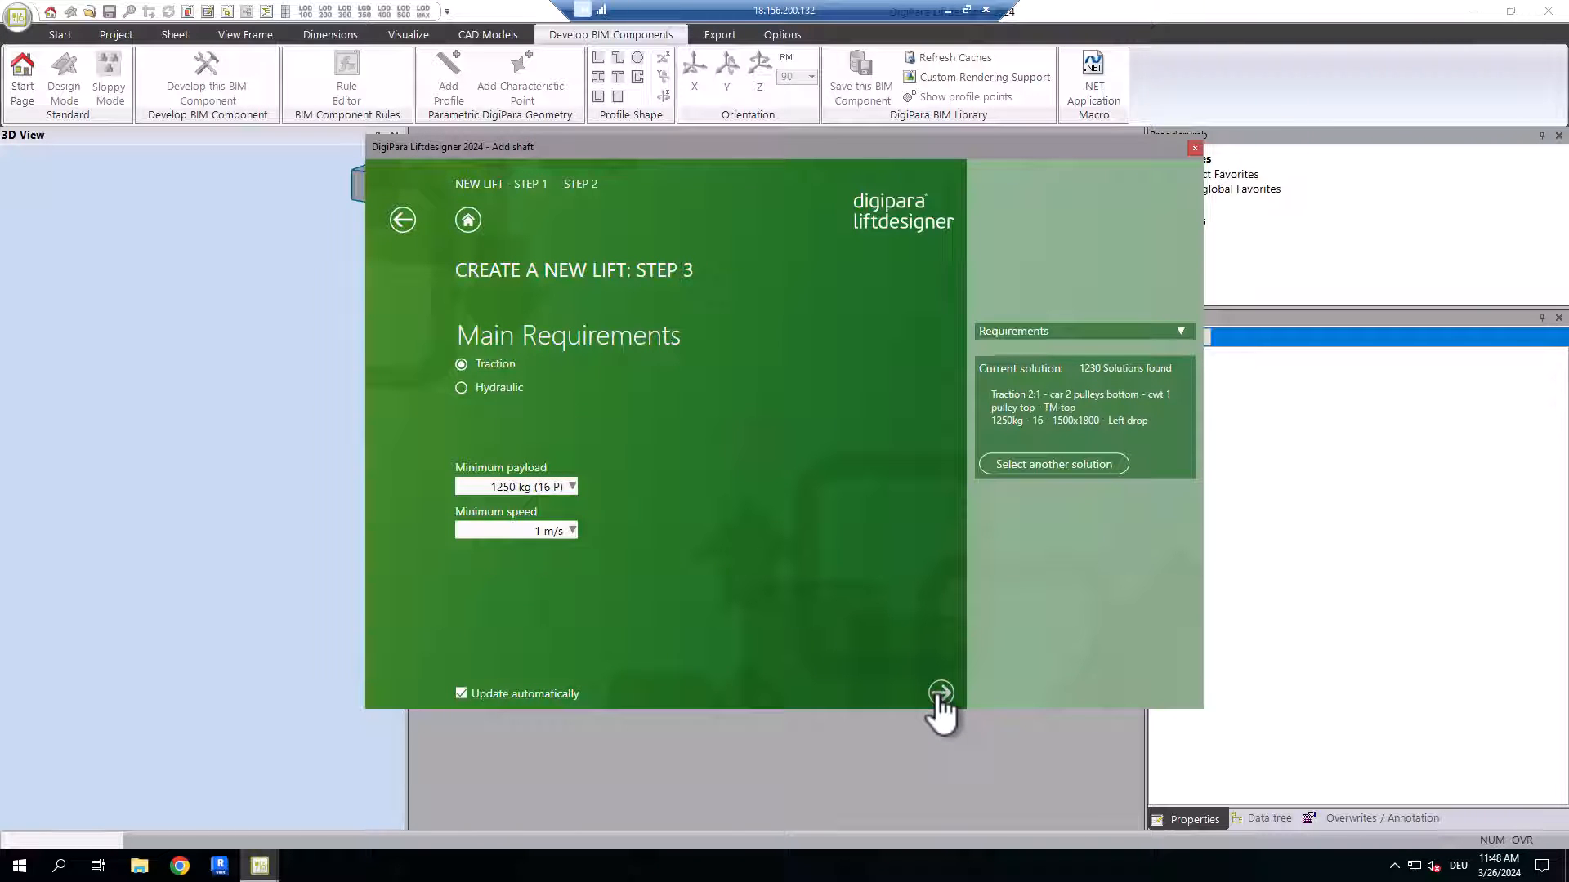
pyautogui.moveTo(560, 505)
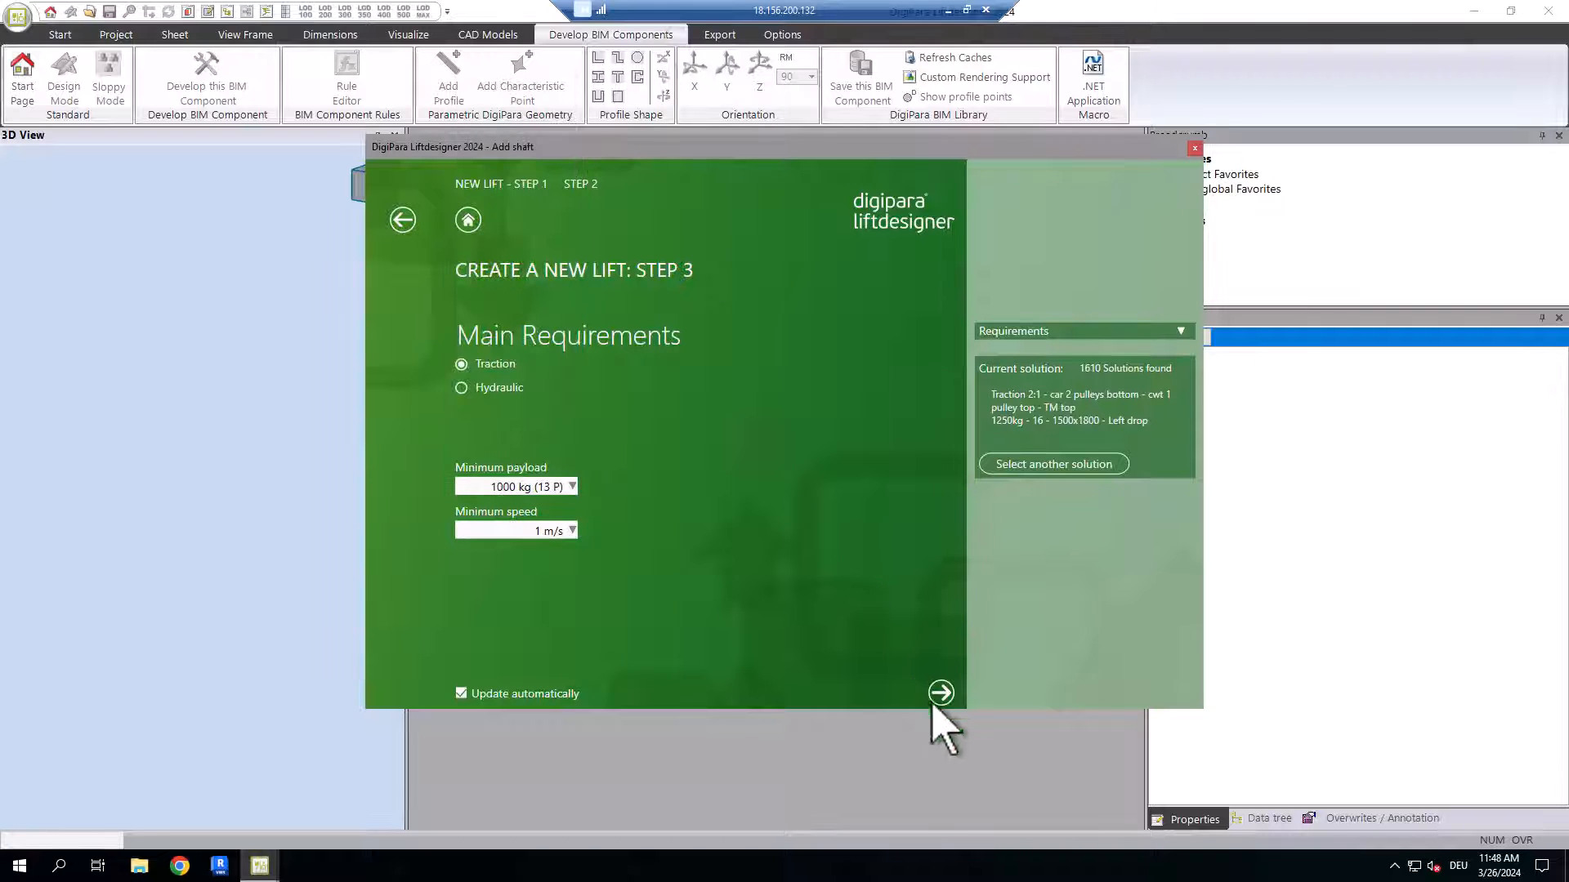
pyautogui.click(939, 692)
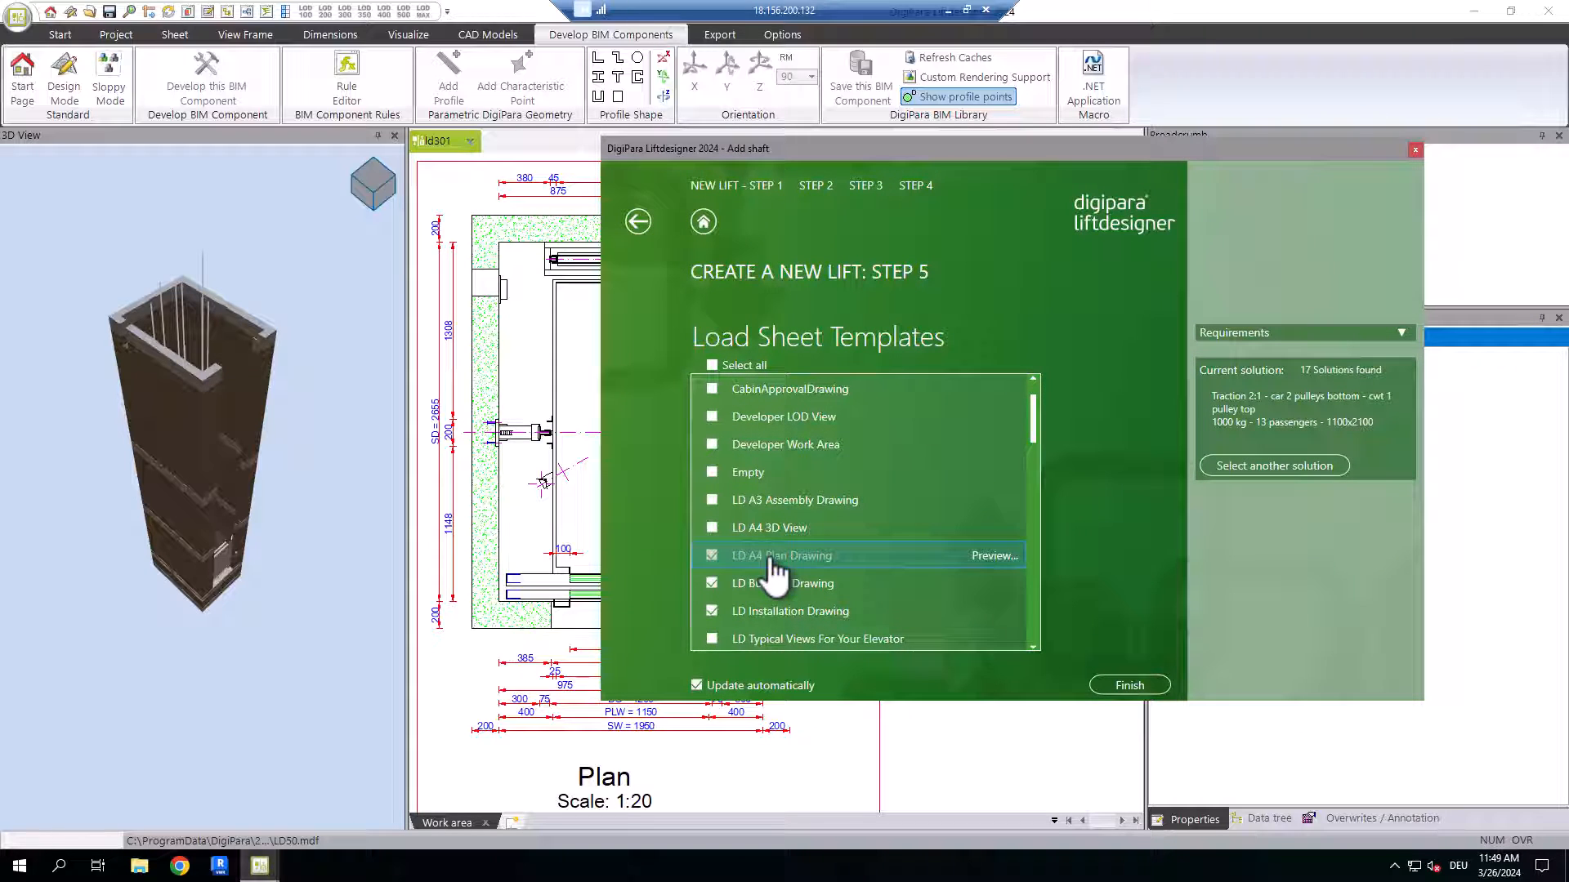
# - Finish the wizard, then view the LD Builders Drawing and LD Installation Drawing sheets
pyautogui.click(1128, 685)
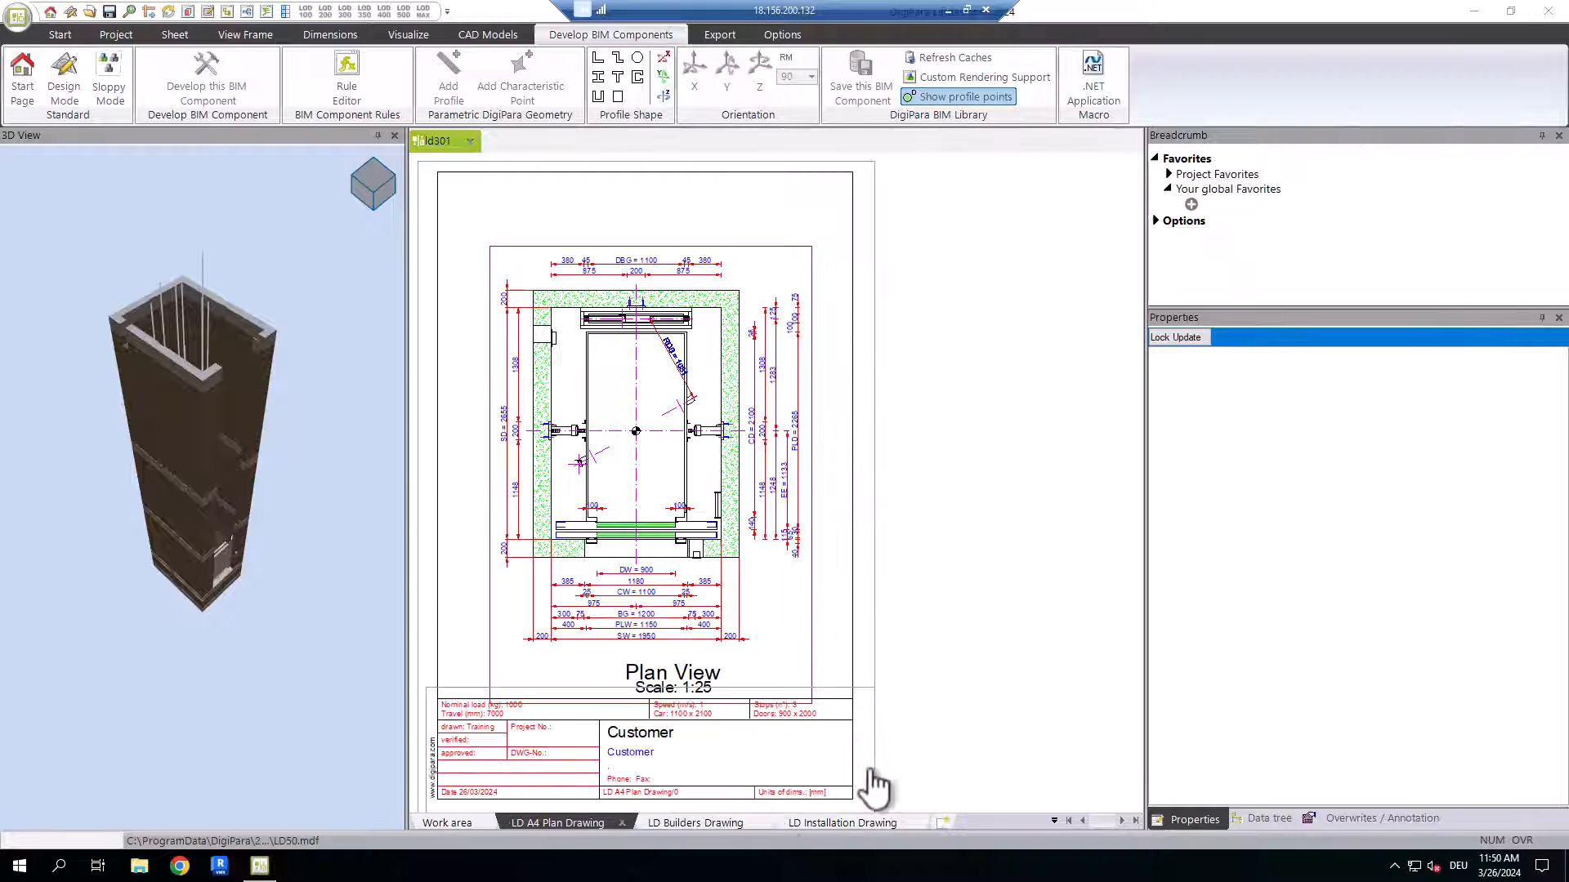
pyautogui.click(692, 822)
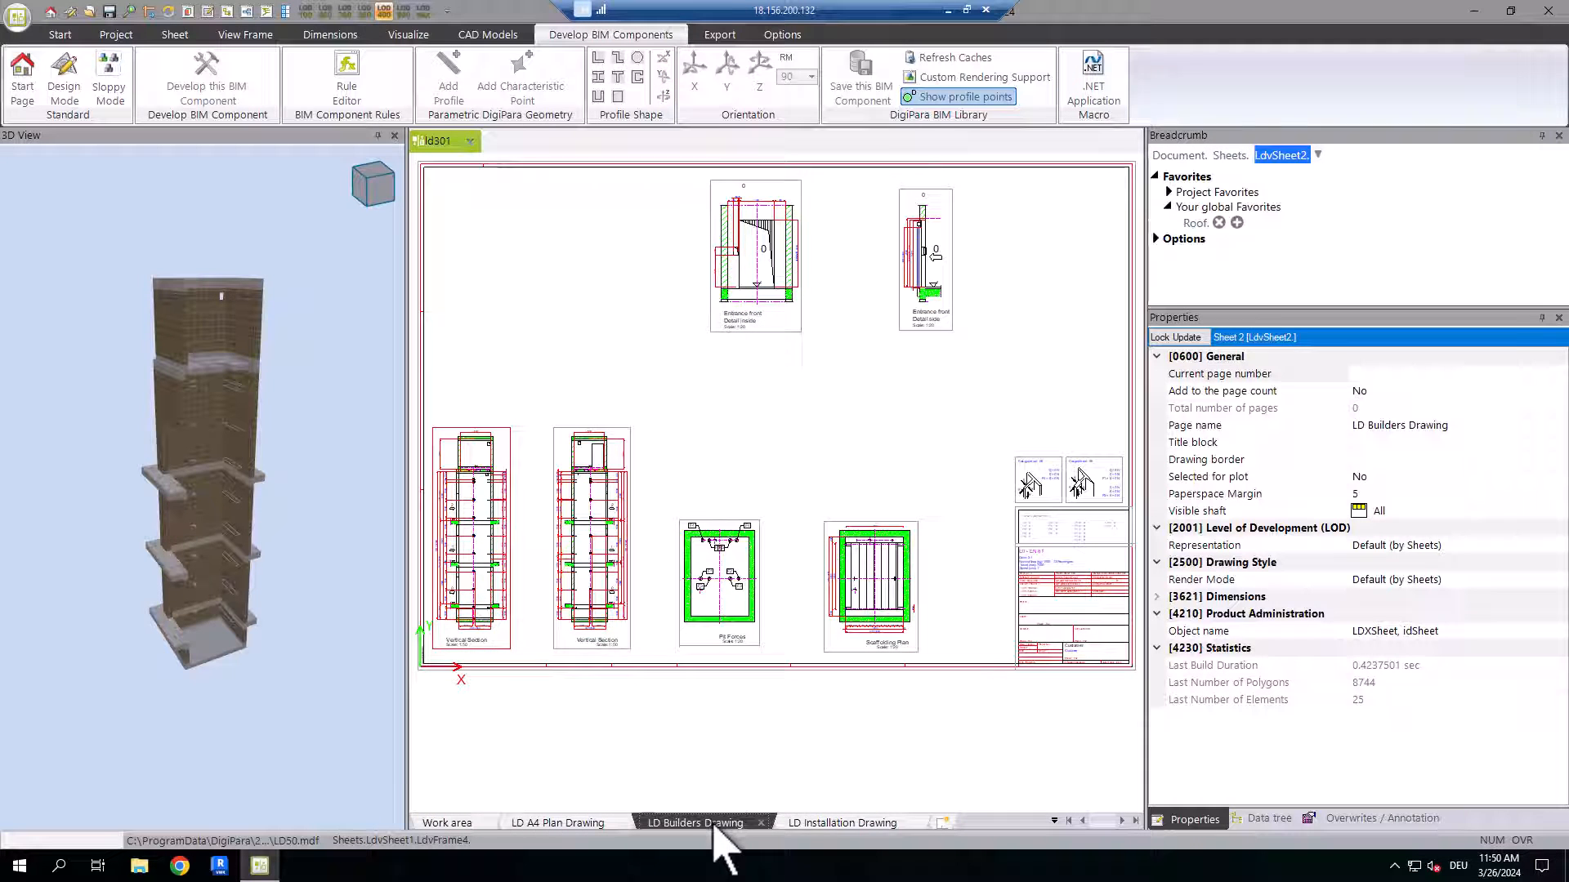
pyautogui.click(841, 822)
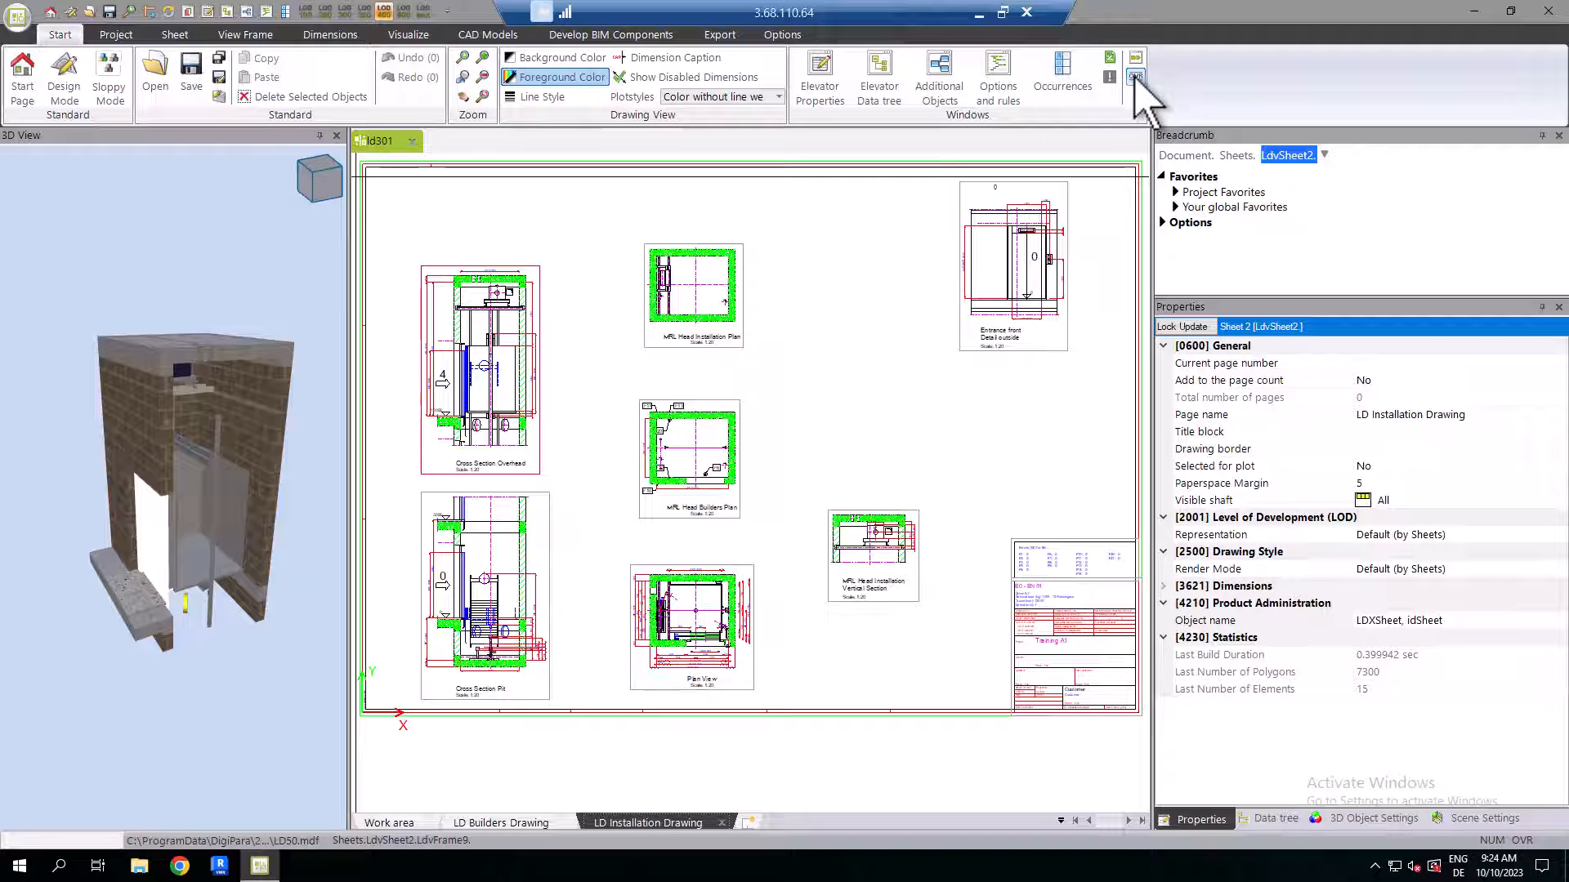
# - Open the Select Product dialog for the shaft landing door
pyautogui.click(404, 34)
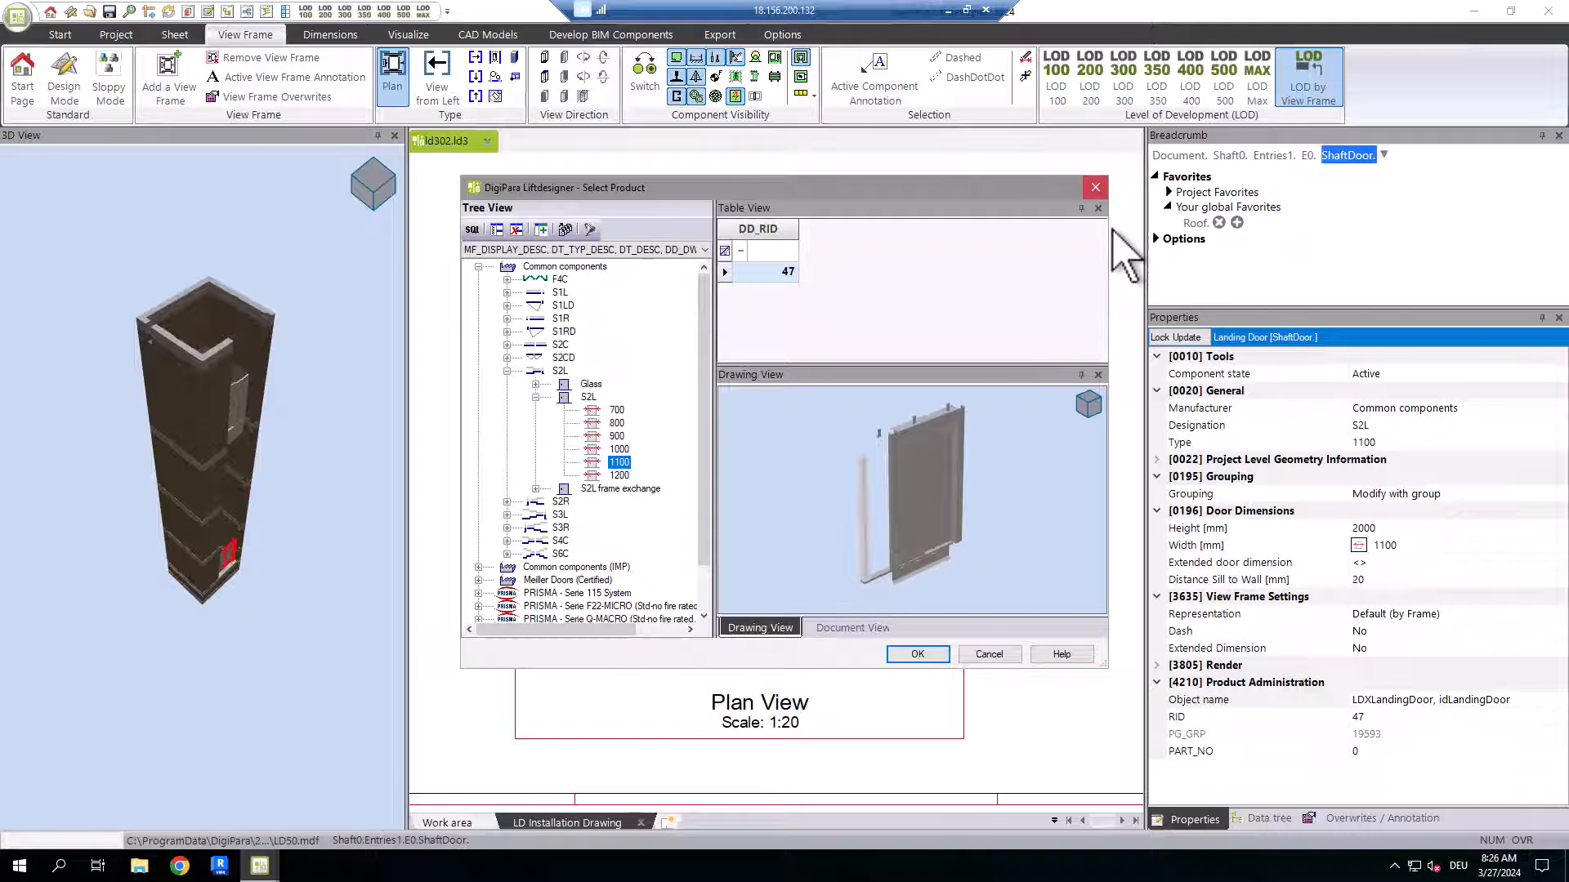
# - Swap the landing door for the S4C 1100 mm model
pyautogui.click(915, 654)
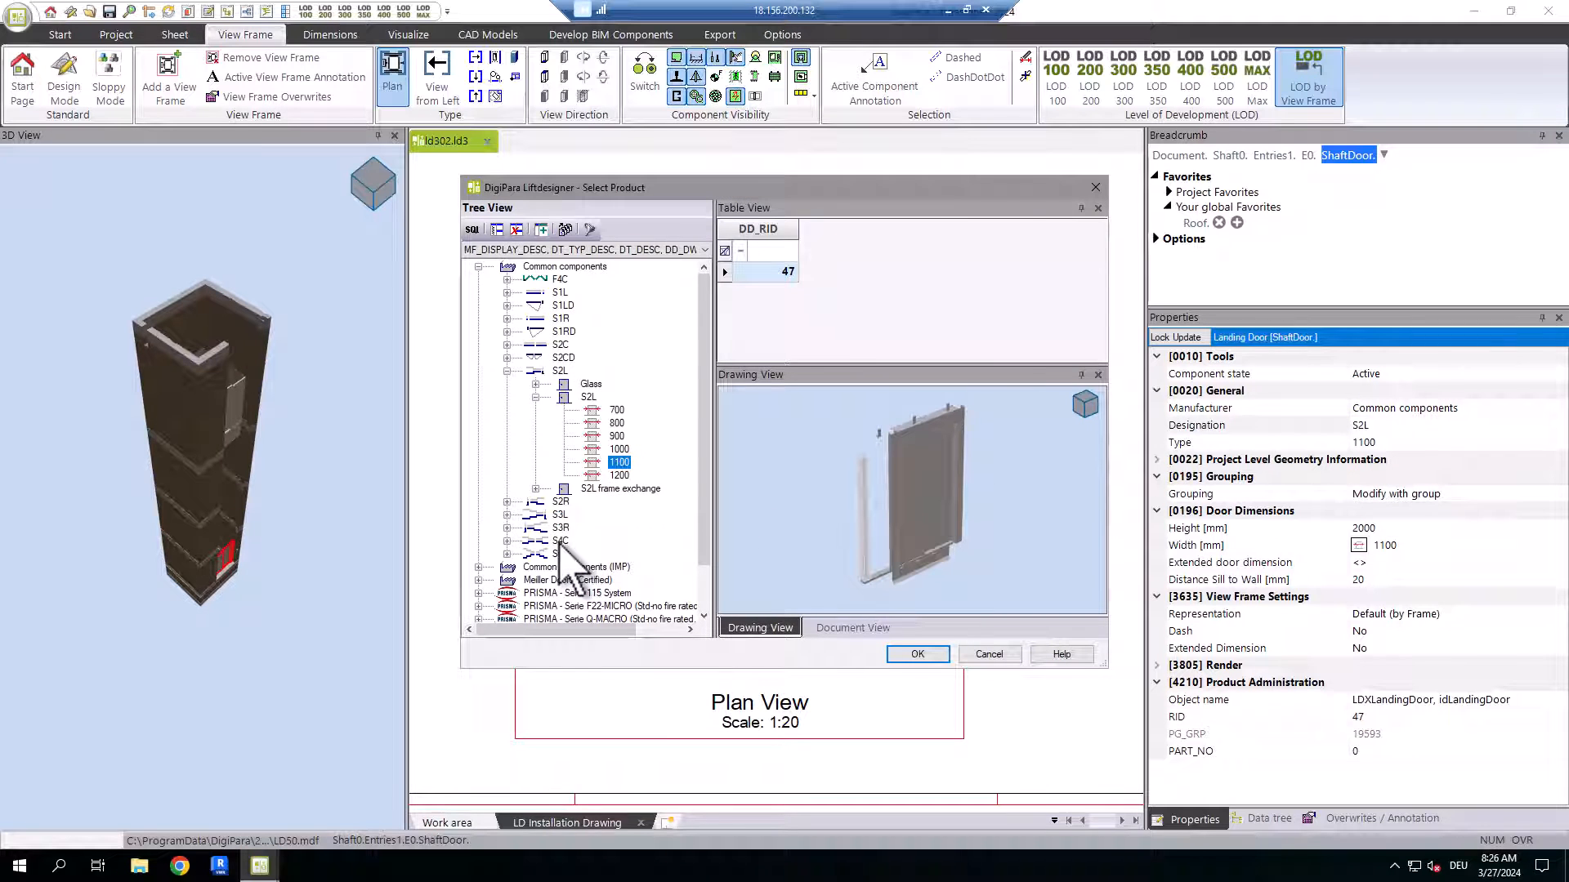
pyautogui.click(561, 540)
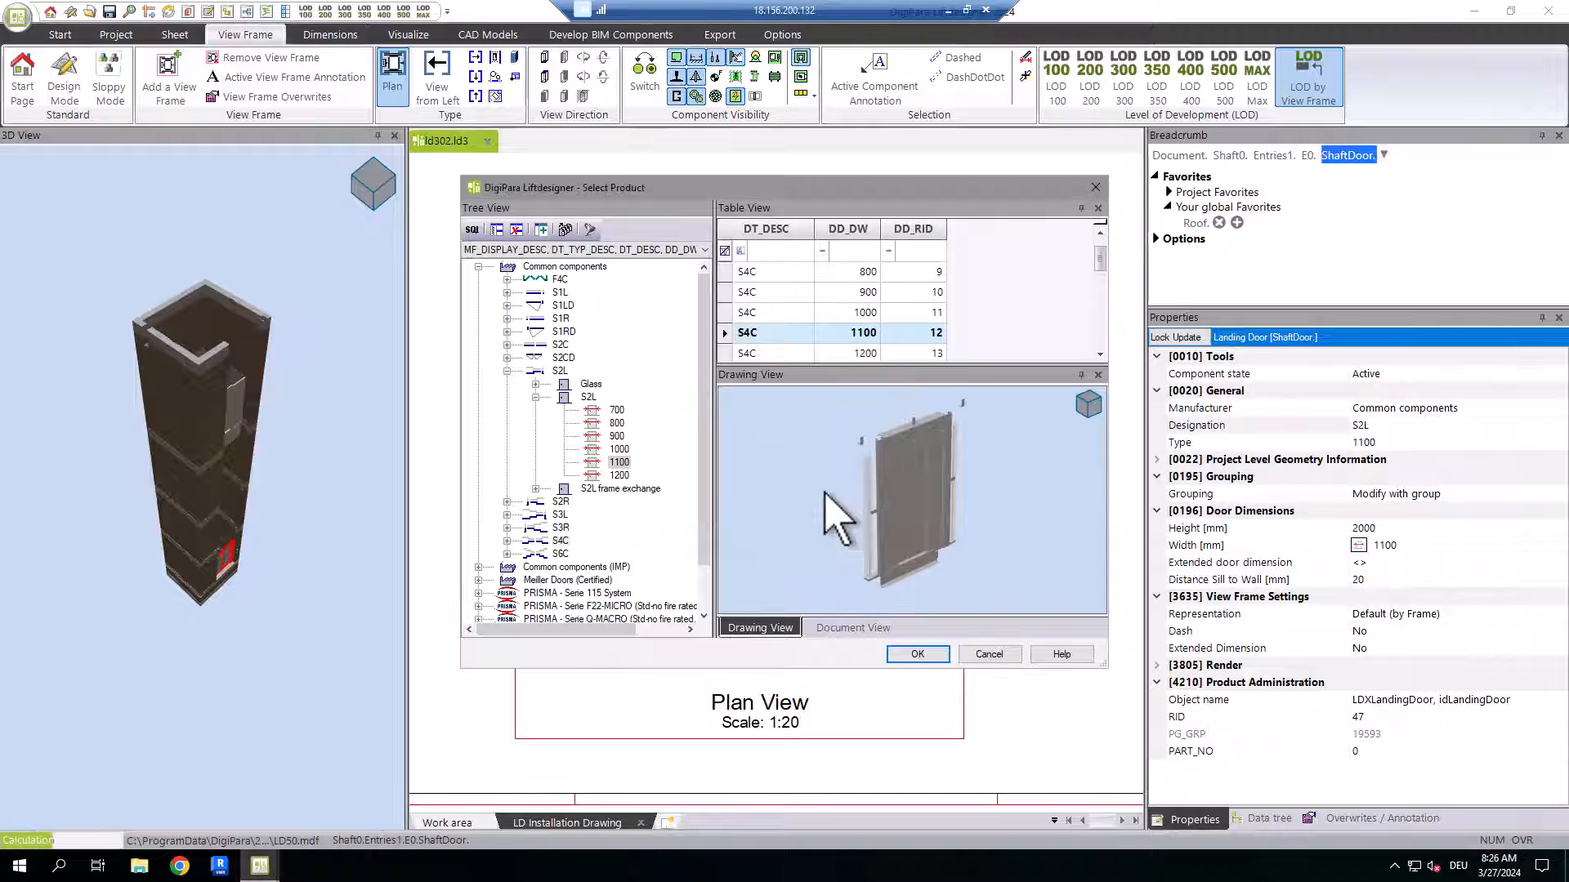
pyautogui.click(917, 653)
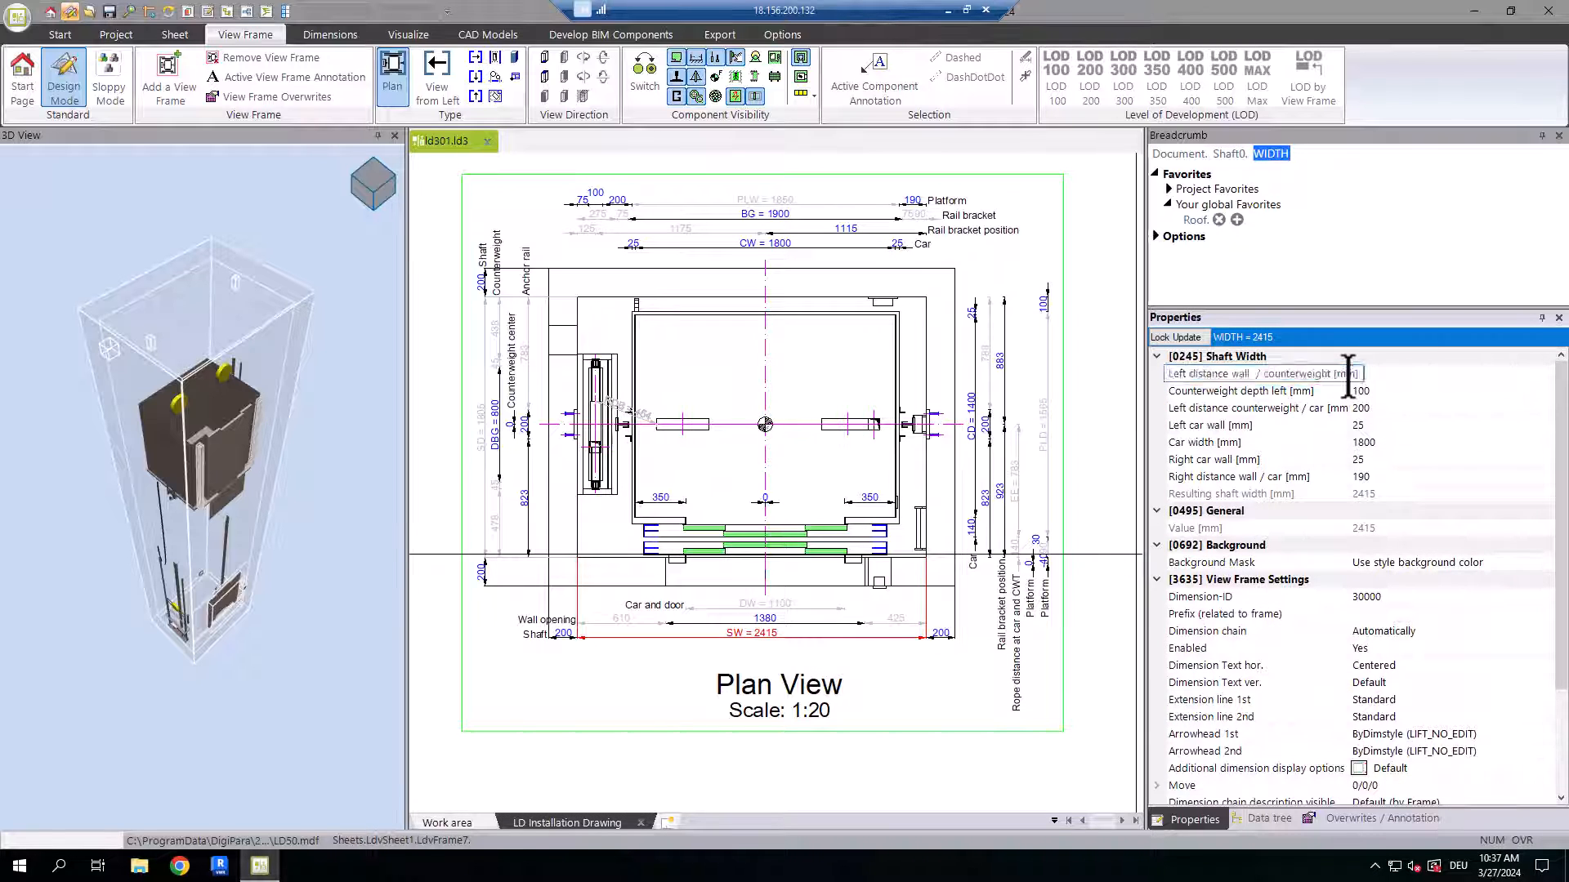
# - Enter 125 mm for Left distance wall / counterweight under Shaft Width
pyautogui.write('125')
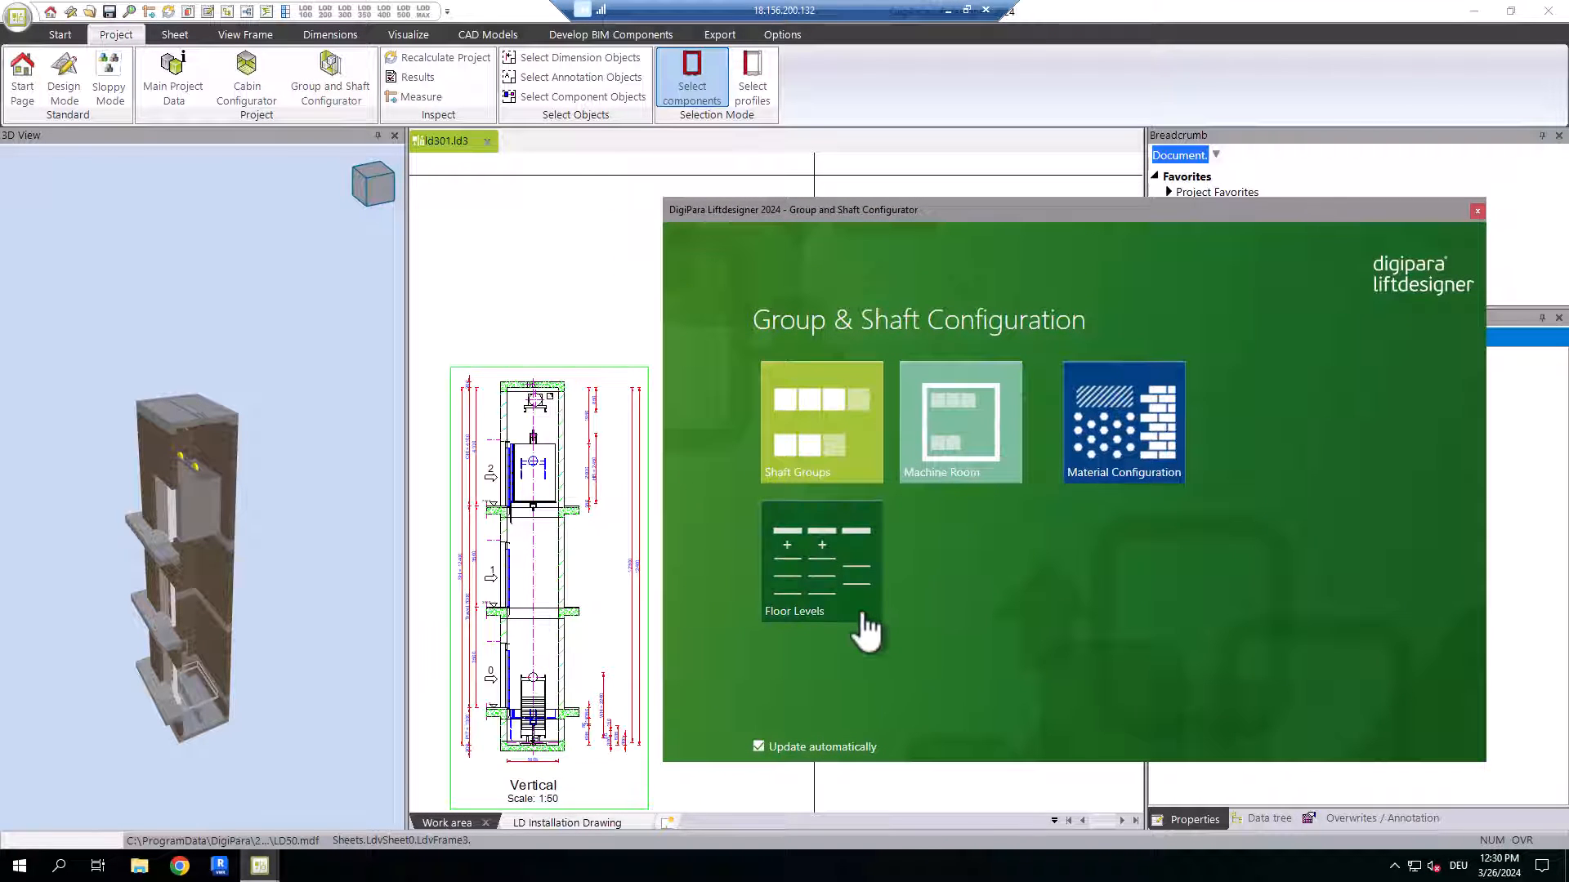
# - Add one more floor level in Floor Levels, serving floors 0 through 4
pyautogui.click(820, 560)
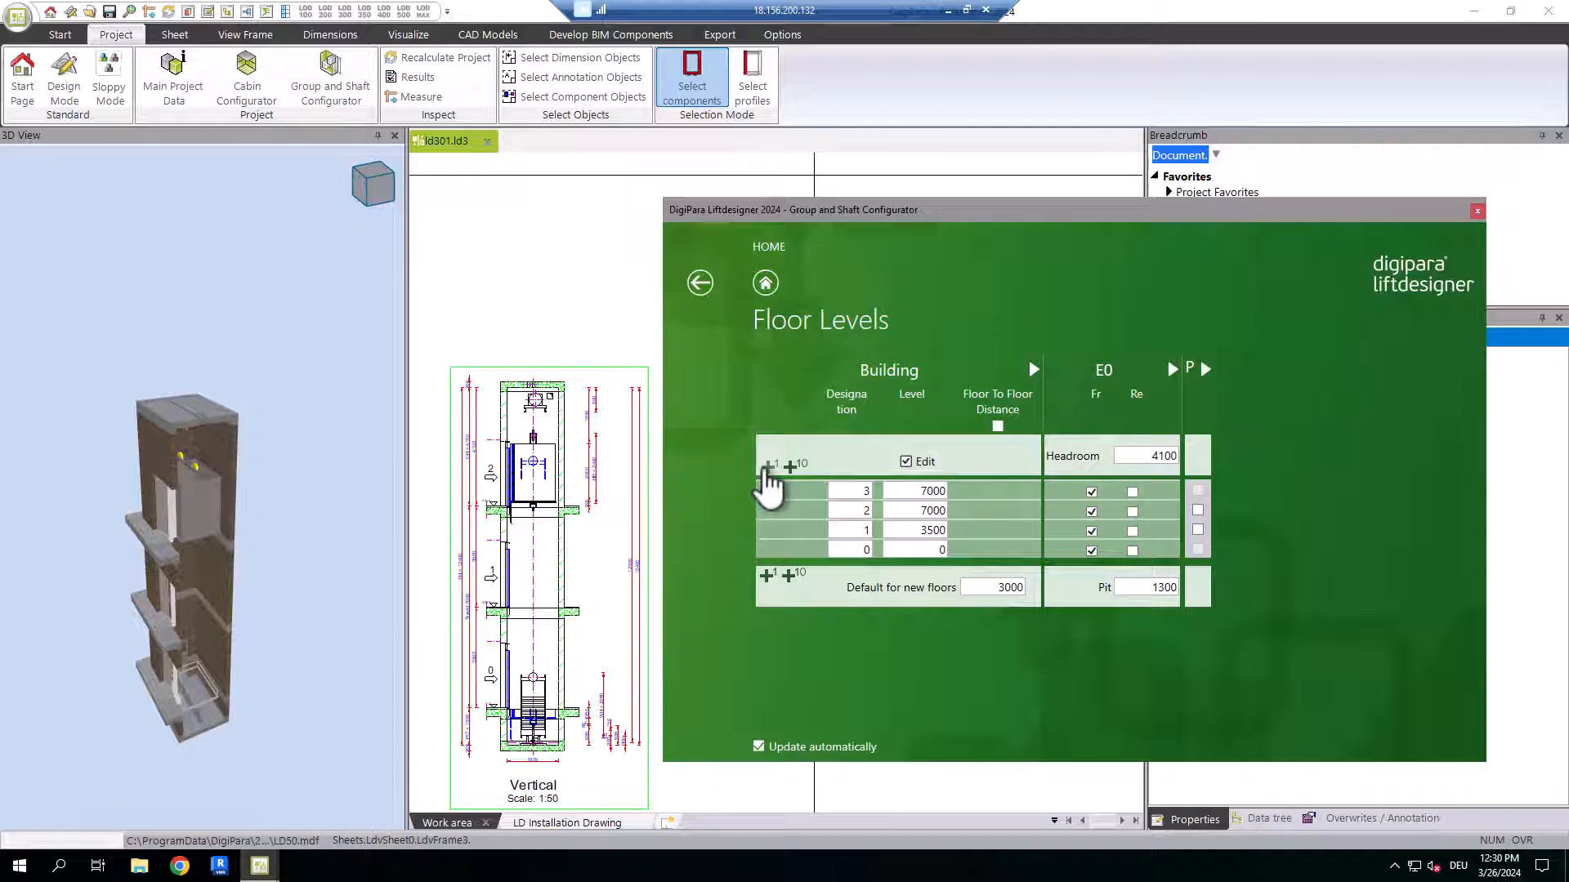
pyautogui.click(767, 466)
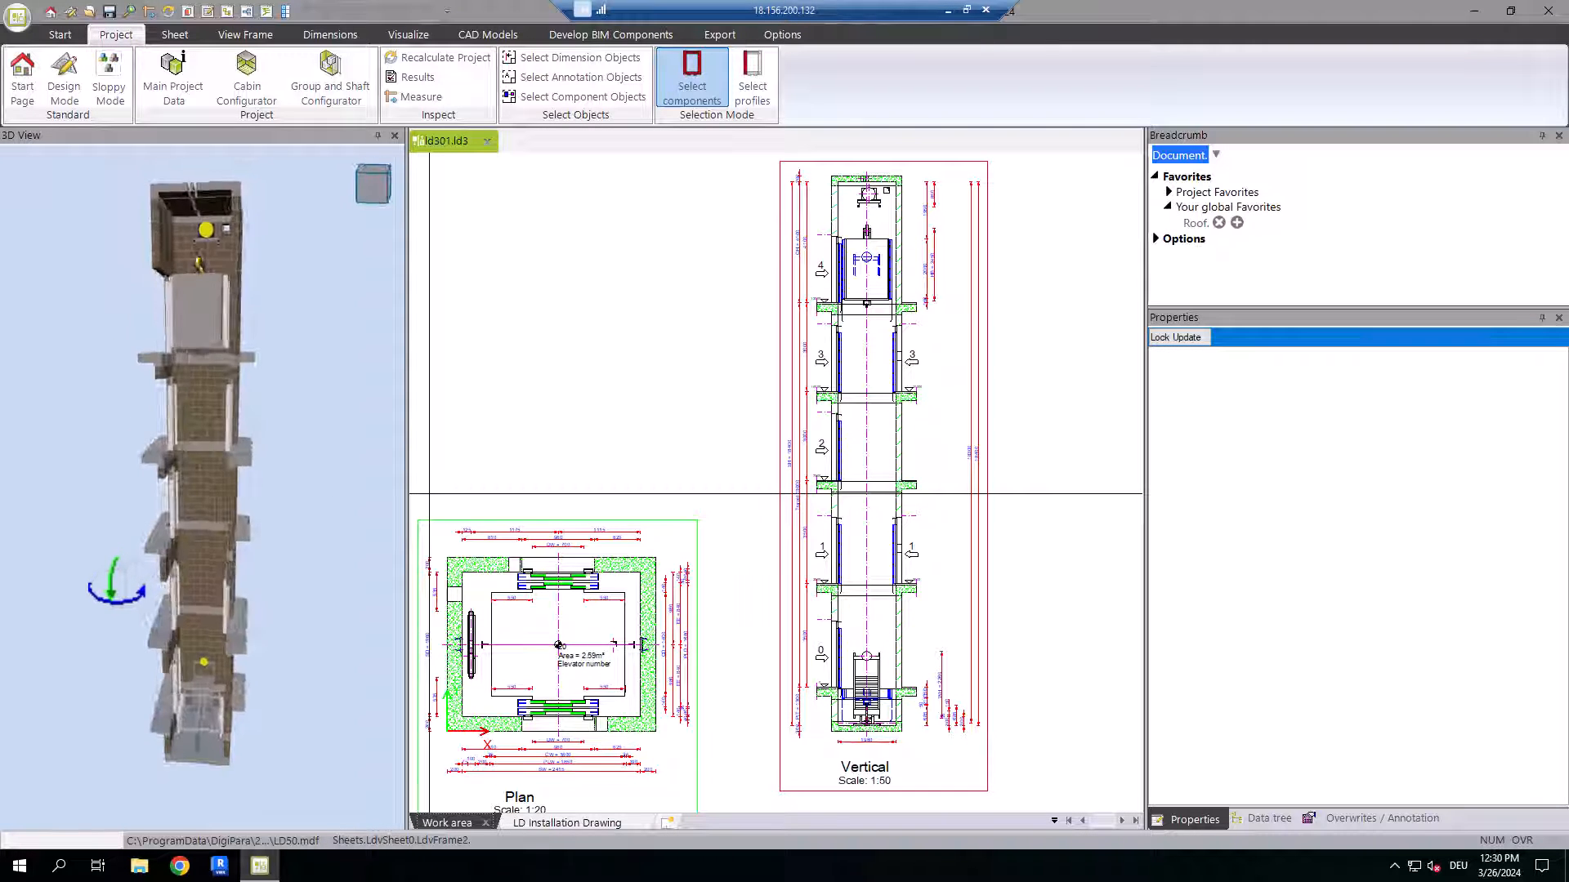
pyautogui.click(718, 35)
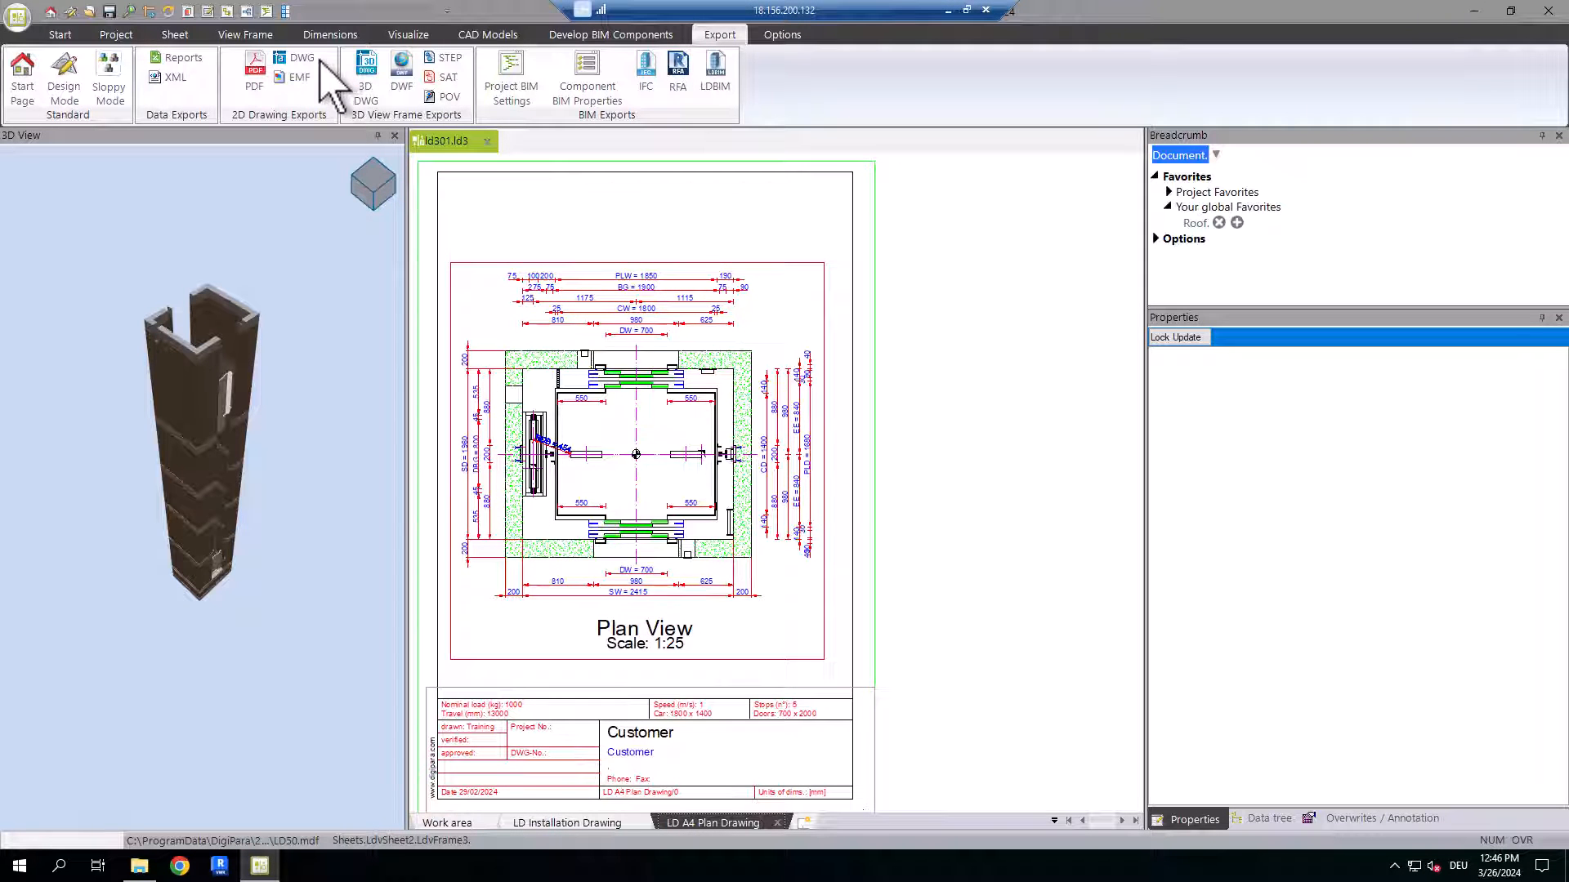
# - Export the LD Installation and LD A4 Plan Drawing sheets as DWG
pyautogui.click(301, 57)
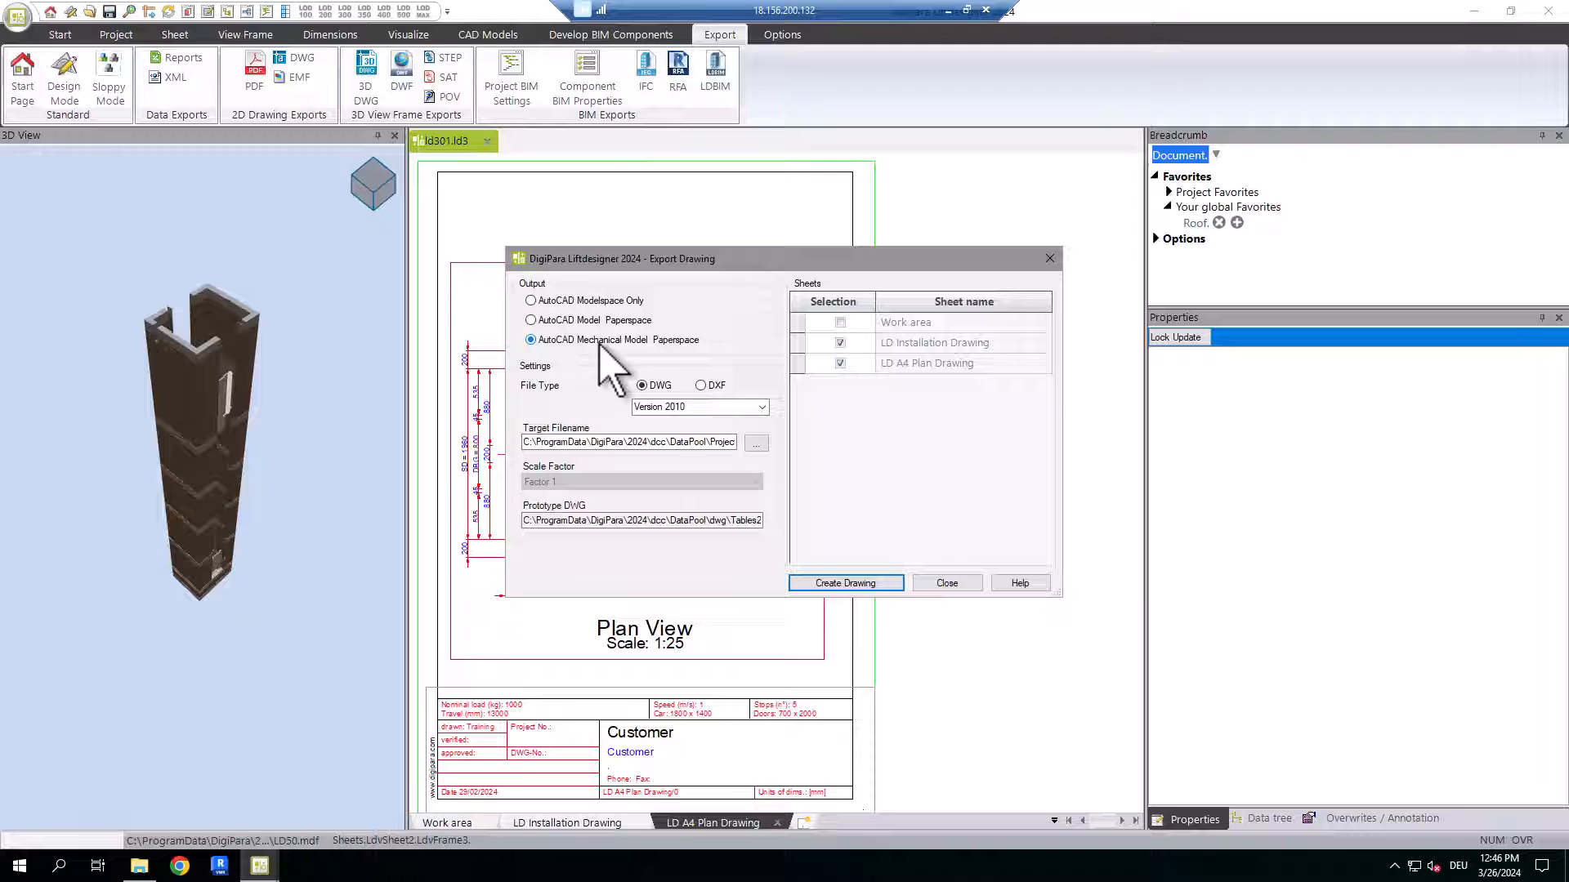
pyautogui.click(844, 582)
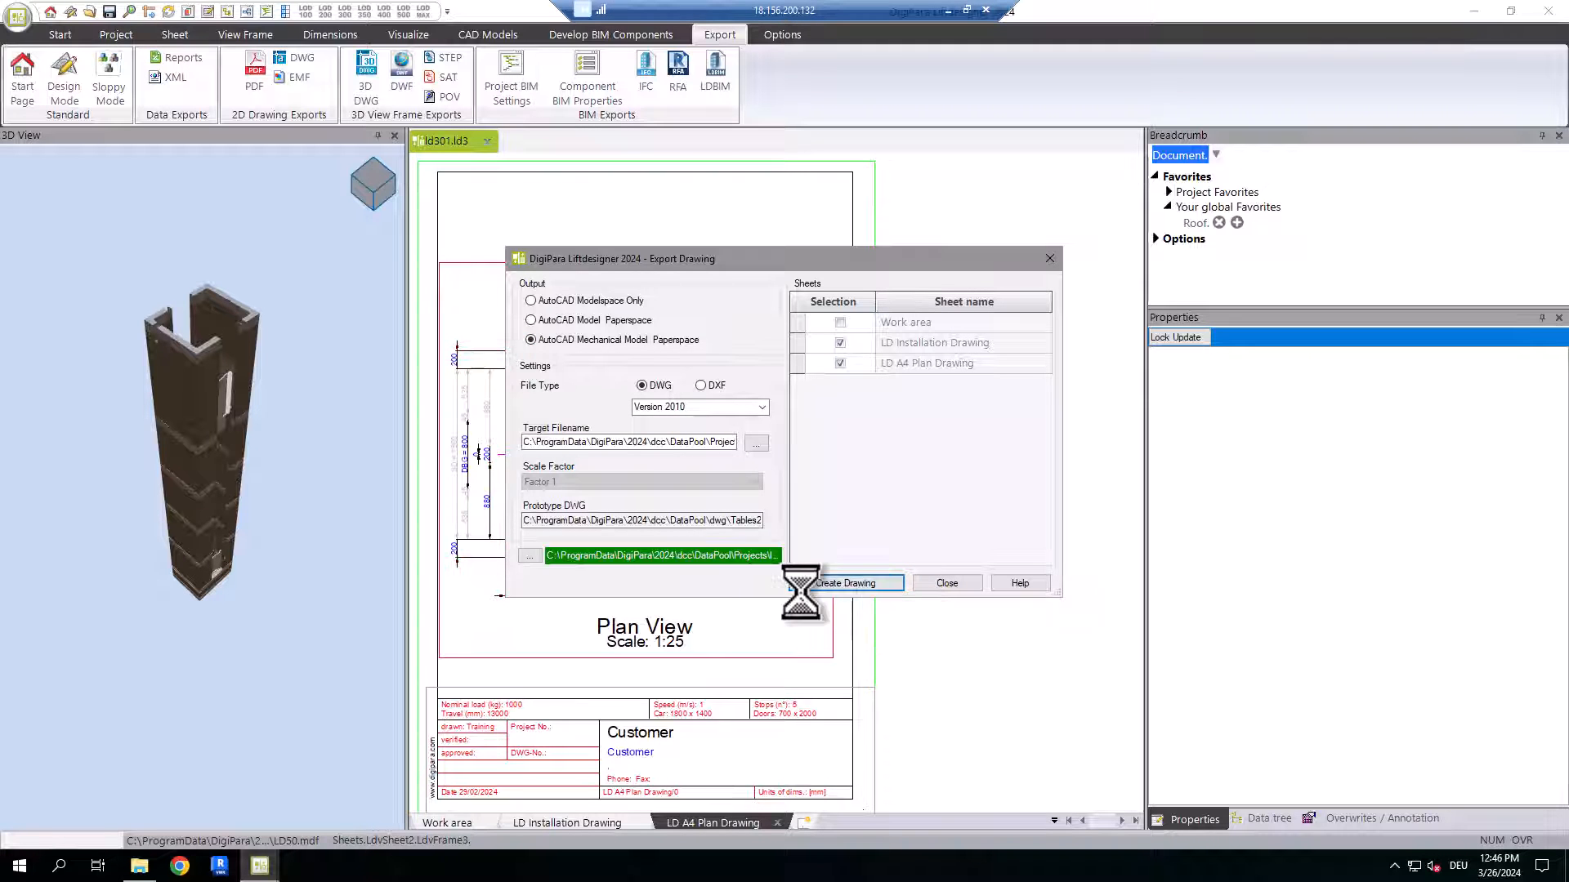